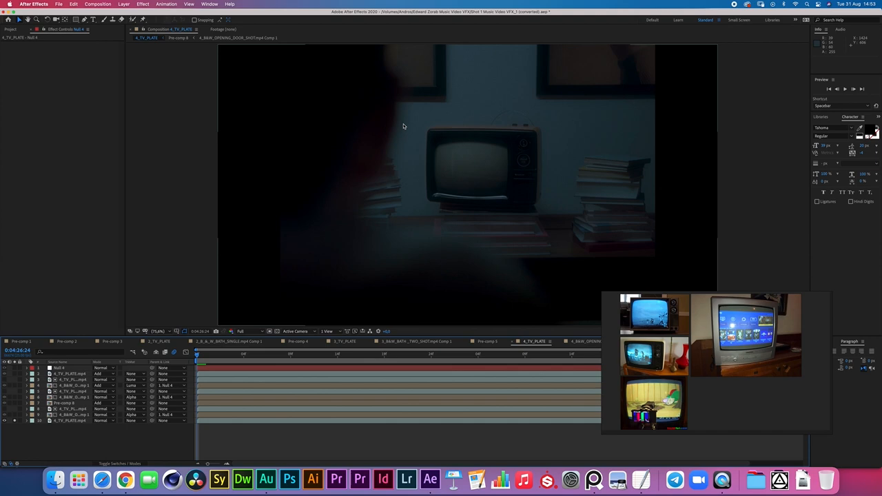
{"action": "mouse_move", "coordinate": [374, 200]}
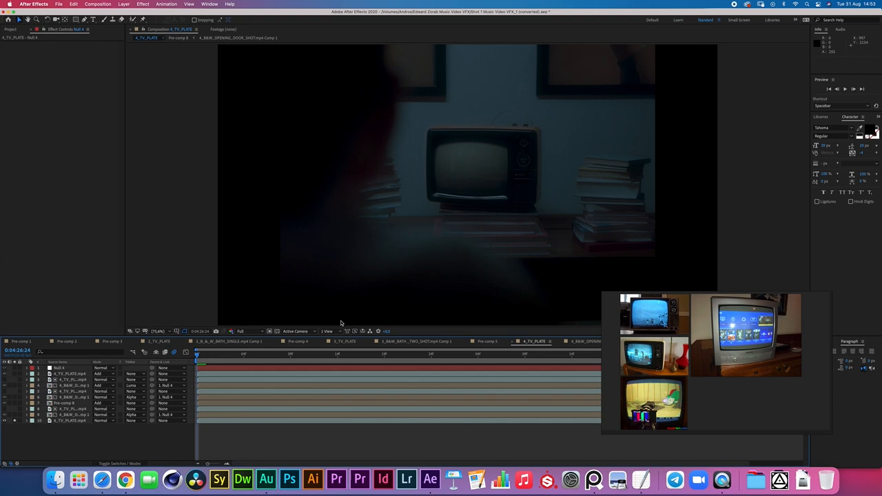
{"action": "mouse_move", "coordinate": [463, 363]}
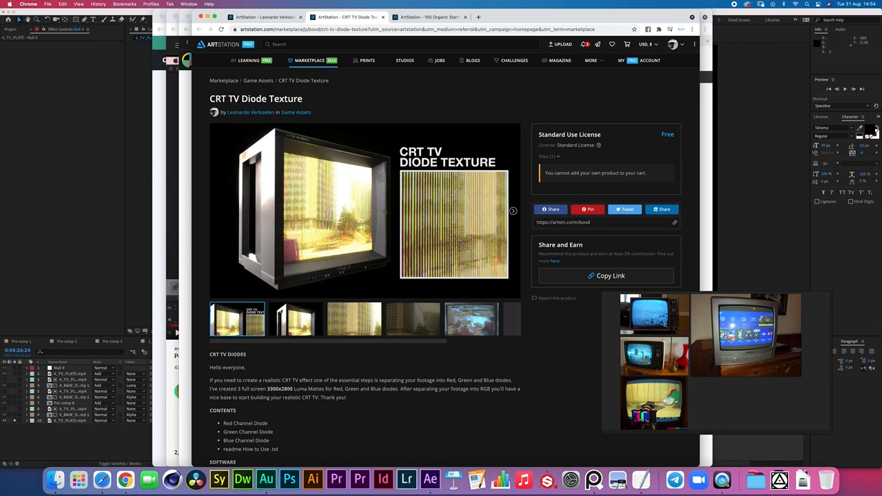
Scroll the CRT TV Diode Texture page and view its TV-screen footage example image.
{"action": "scroll", "scroll_direction": "down", "scroll_amount": 3}
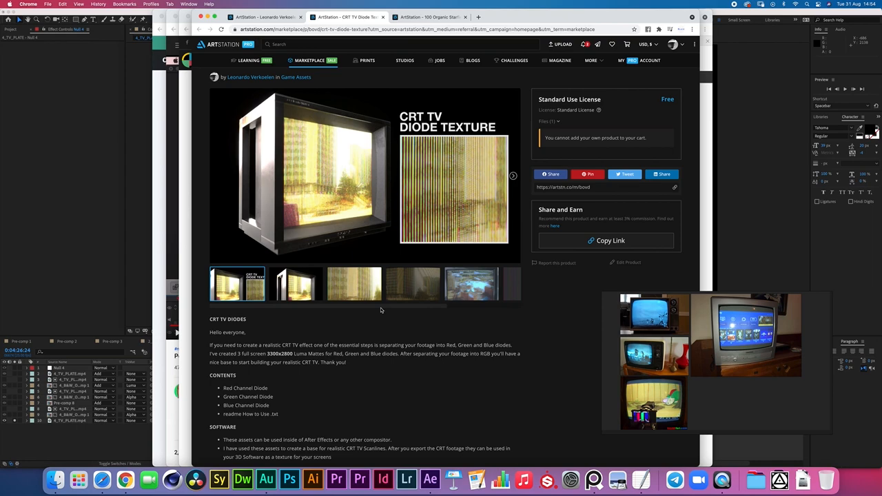
{"action": "left_click", "coordinate": [412, 283]}
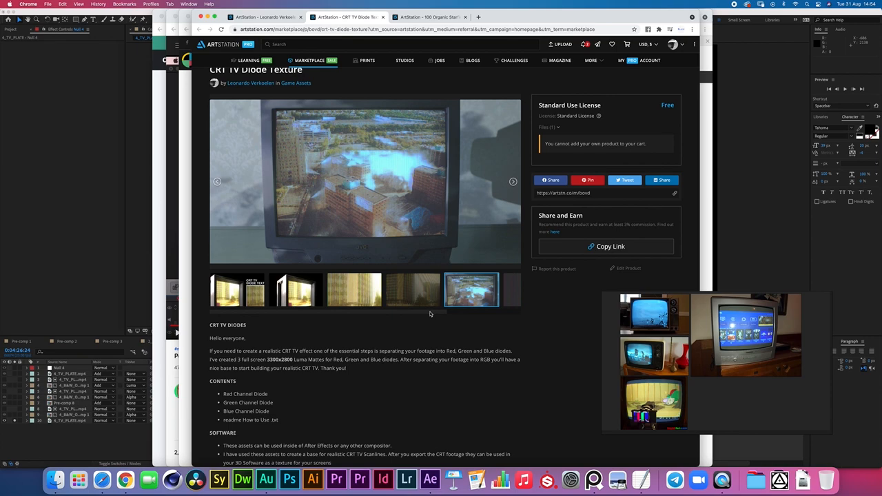
{"action": "left_click", "coordinate": [336, 289]}
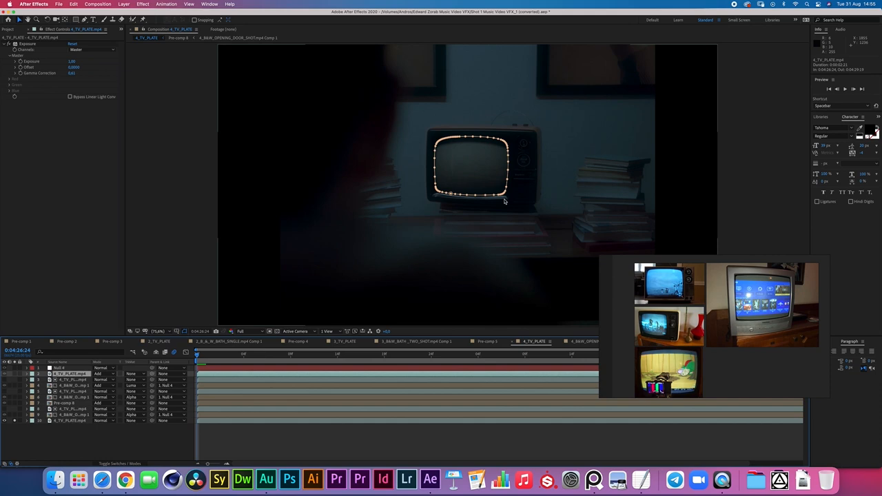
Apply Track in Boris FX Mocha to the TV plate footage to start Mocha AE.
{"action": "left_click", "coordinate": [166, 4]}
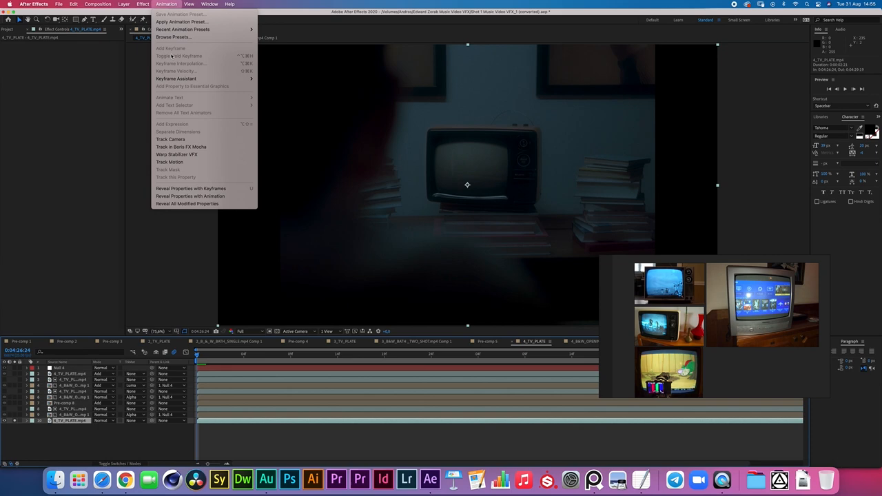
{"action": "left_click", "coordinate": [181, 147]}
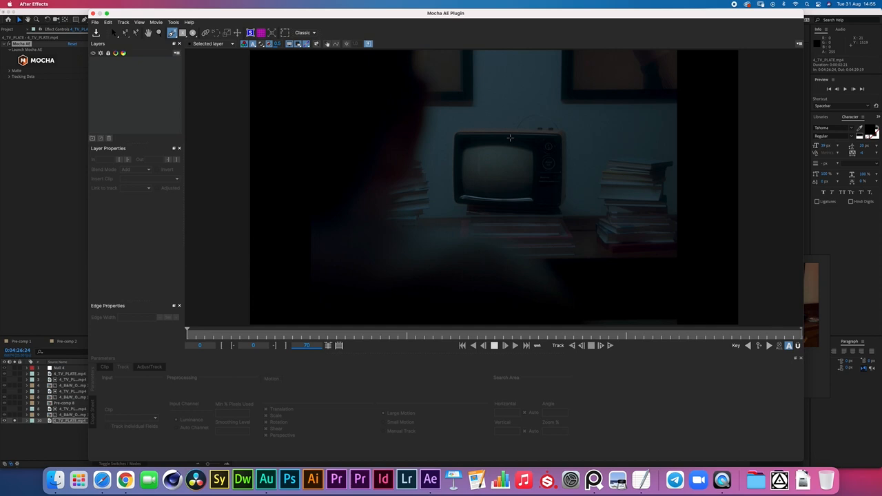
{"action": "mouse_move", "coordinate": [565, 191]}
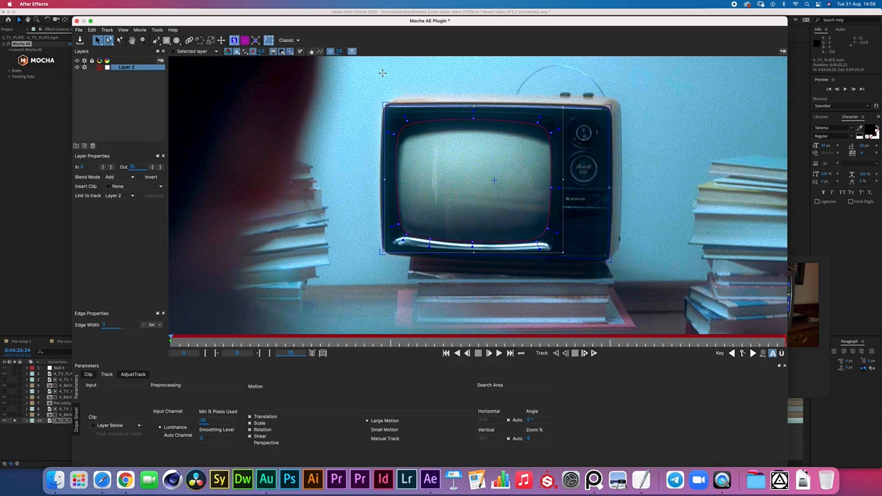
{"action": "mouse_move", "coordinate": [305, 59]}
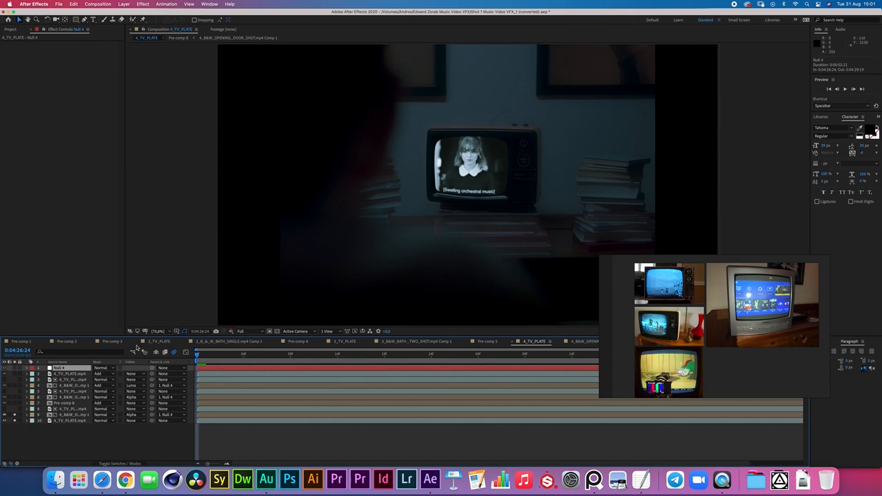
Create a Null Object layer from Layer > New in the TV plate comp.
{"action": "left_click", "coordinate": [124, 4]}
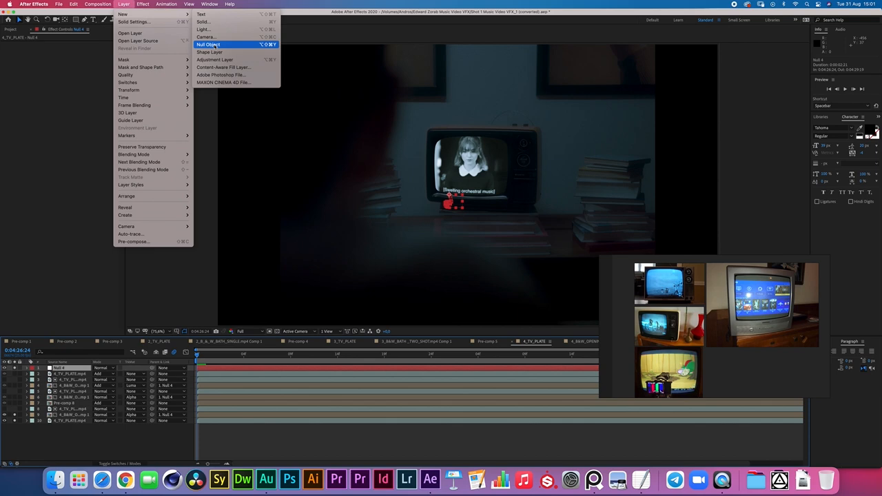
{"action": "left_click", "coordinate": [209, 44]}
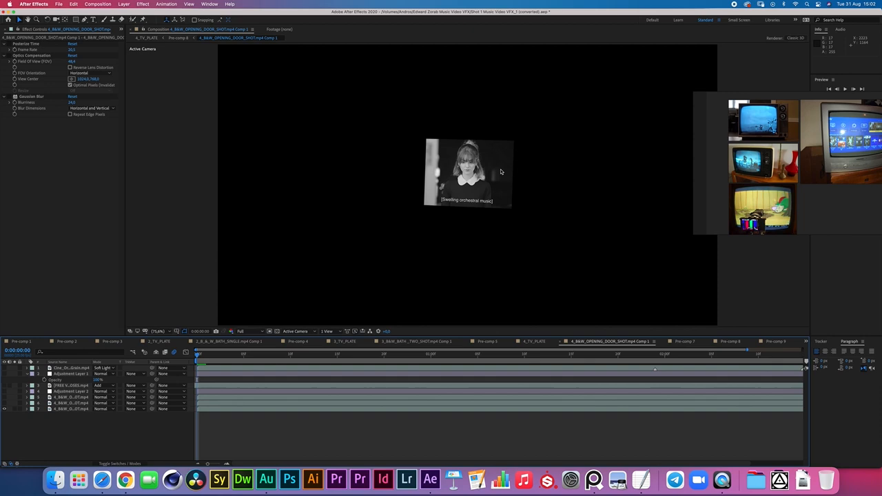
{"action": "mouse_move", "coordinate": [410, 177]}
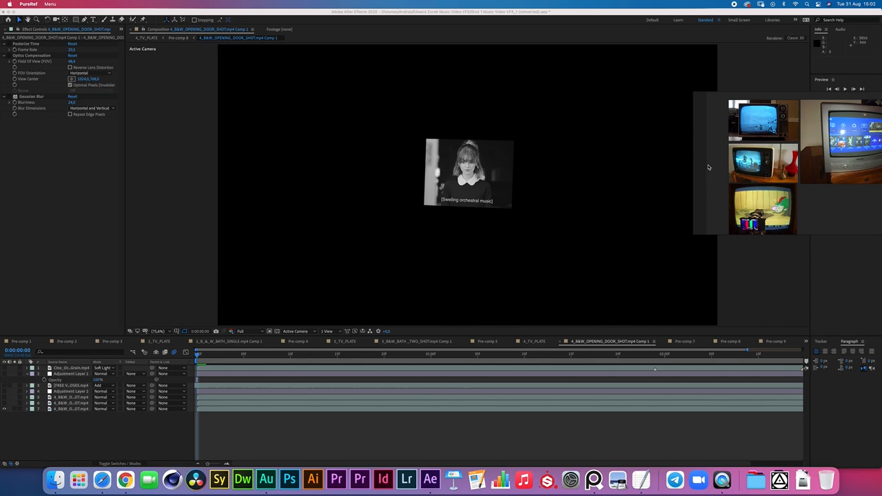
{"action": "left_click", "coordinate": [69, 409]}
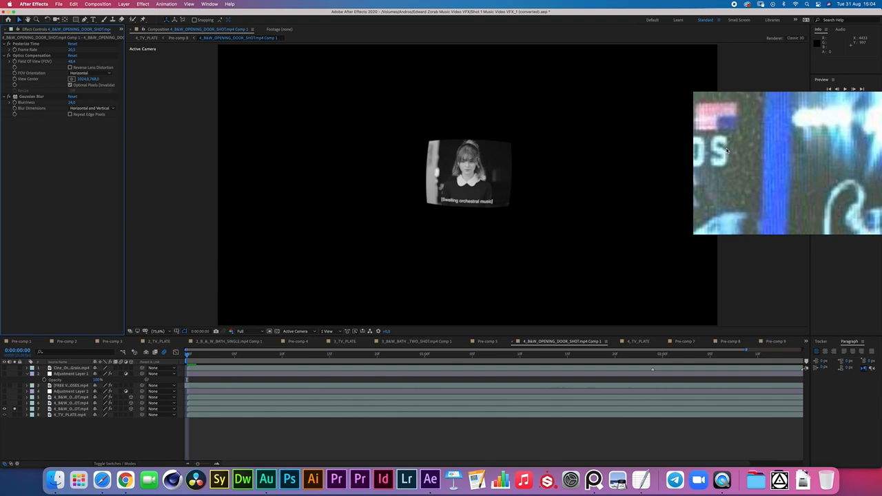
{"action": "mouse_move", "coordinate": [718, 166]}
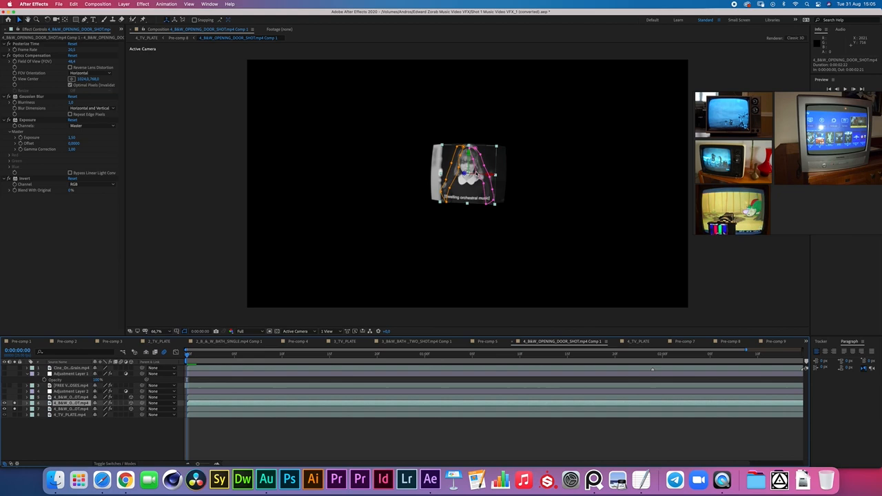
{"action": "mouse_move", "coordinate": [425, 188]}
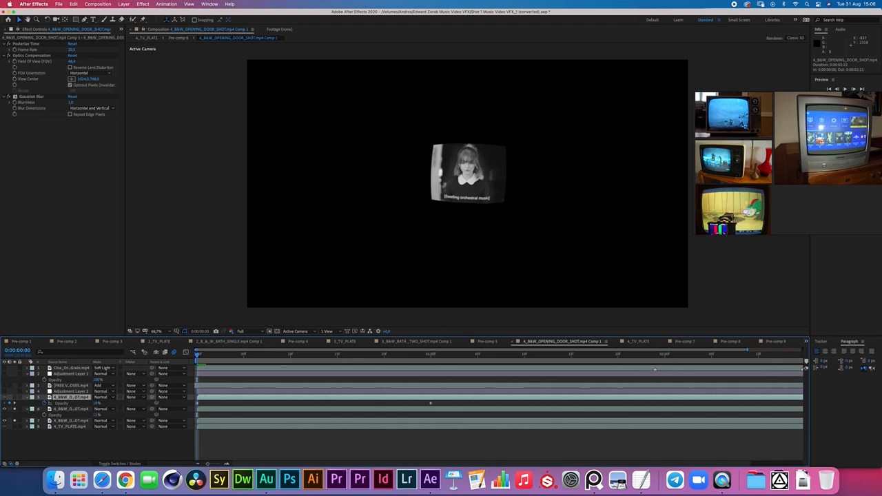
Keyframe layer 5's Opacity at two times so the faint B&W copy fades.
{"action": "left_click", "coordinate": [431, 353]}
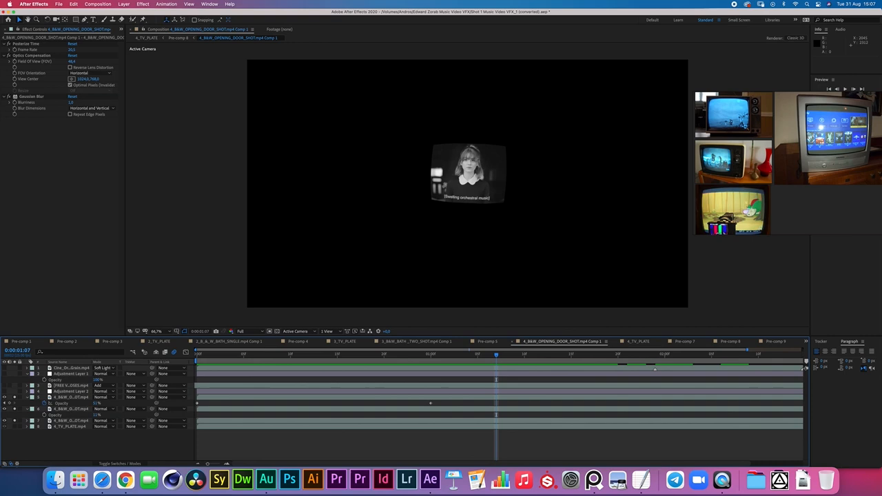
{"action": "left_click", "coordinate": [608, 353]}
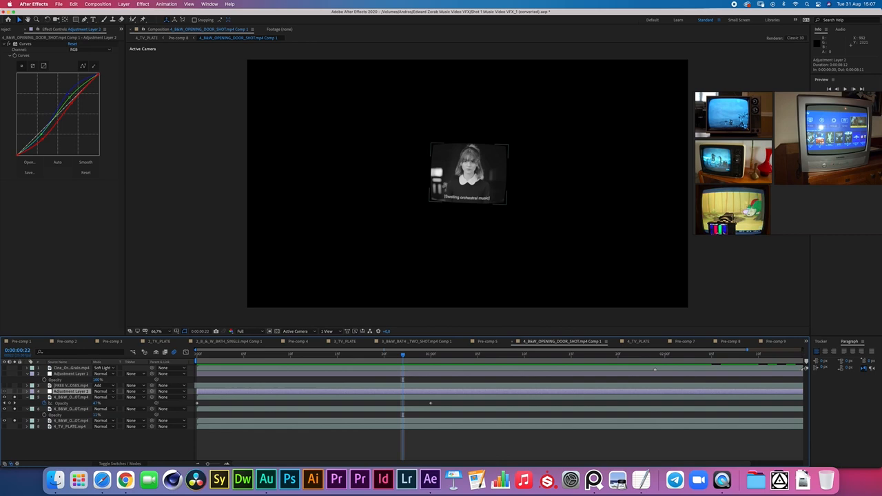
{"action": "left_click", "coordinate": [69, 391]}
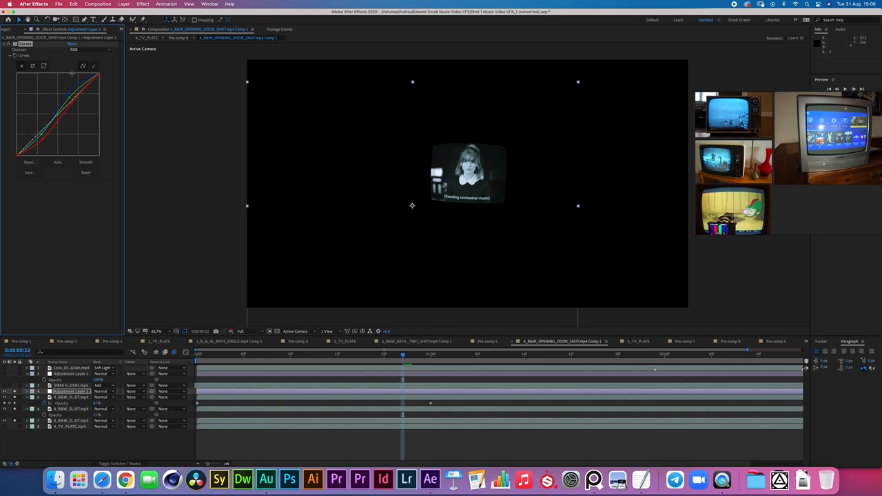
{"action": "left_click", "coordinate": [69, 385]}
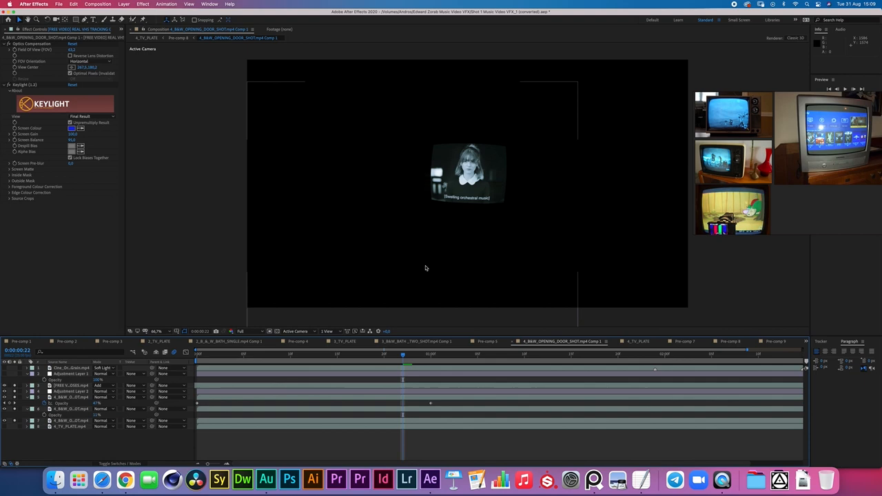
Select the [FREE VIDEO] REAL VHS TRACKING layer to show Optics Compensation and Keylight 1.2.
{"action": "left_click", "coordinate": [69, 373]}
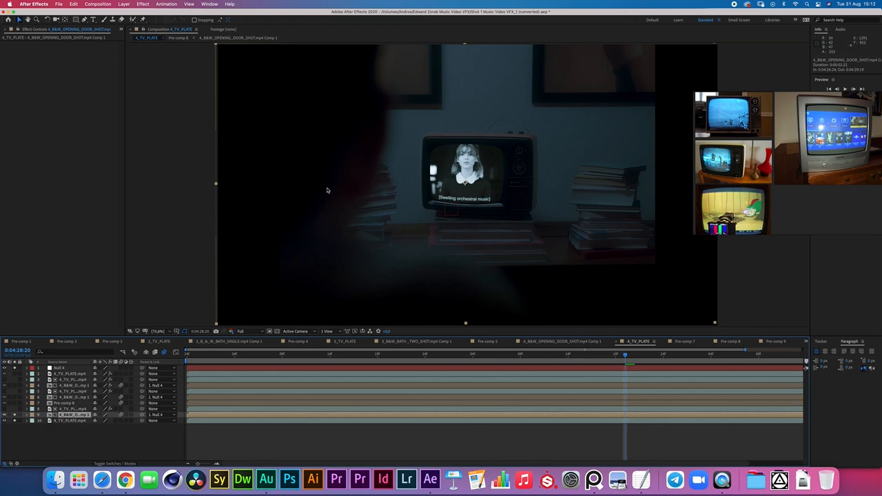
{"action": "left_click", "coordinate": [69, 408]}
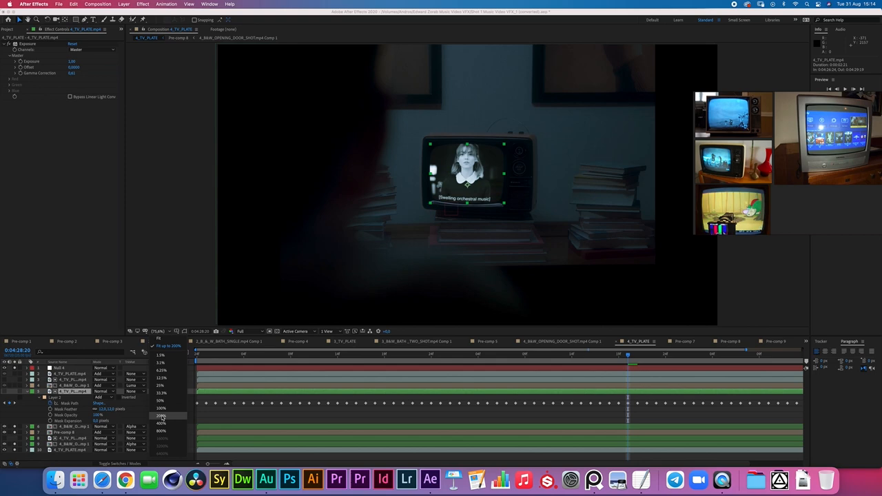
Give the masked 4_TV_PLATE.mp4 copy an Exposure effect with Gamma Correction 0.61.
{"action": "left_click", "coordinate": [161, 414]}
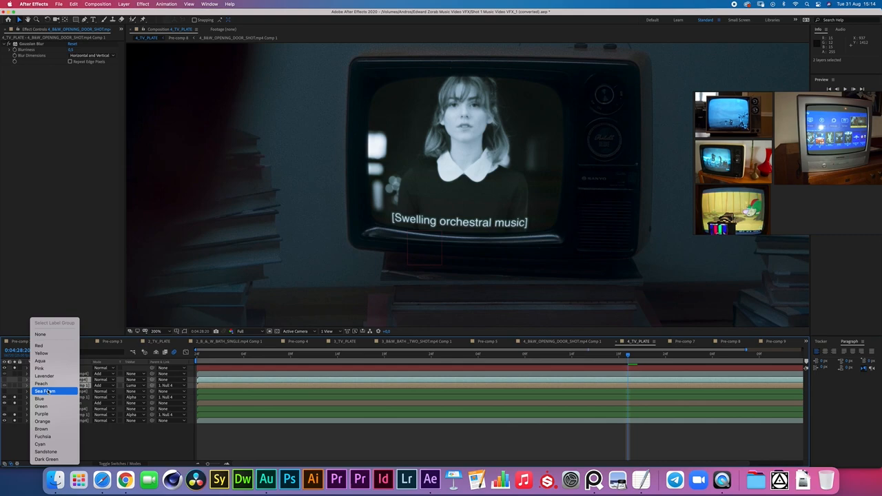
Set the label colour of the two selected layers to Sea Foam.
{"action": "left_click", "coordinate": [46, 391]}
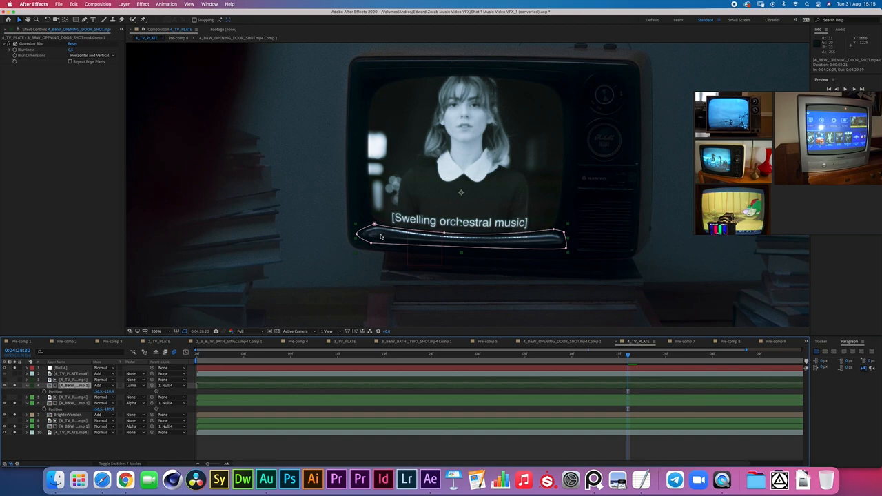
{"action": "mouse_move", "coordinate": [520, 244]}
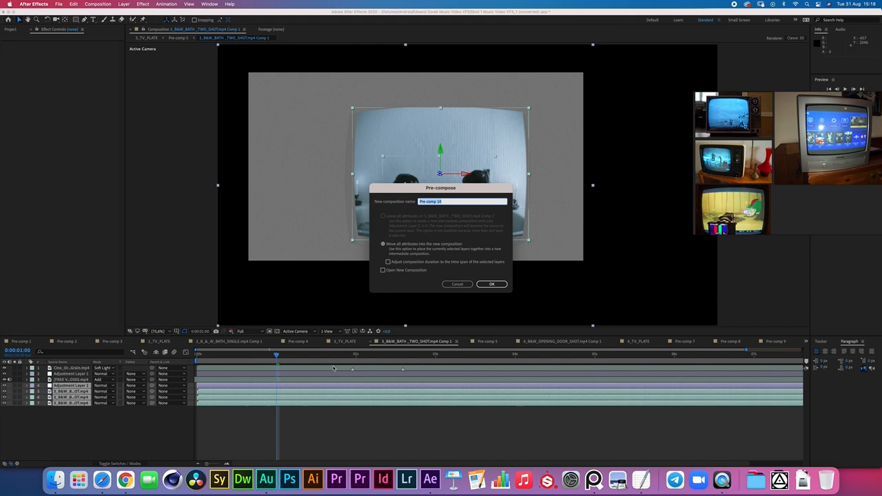
Confirm pre-composing the bath shot footage layers as Pre-comp 10.
{"action": "left_click", "coordinate": [492, 284]}
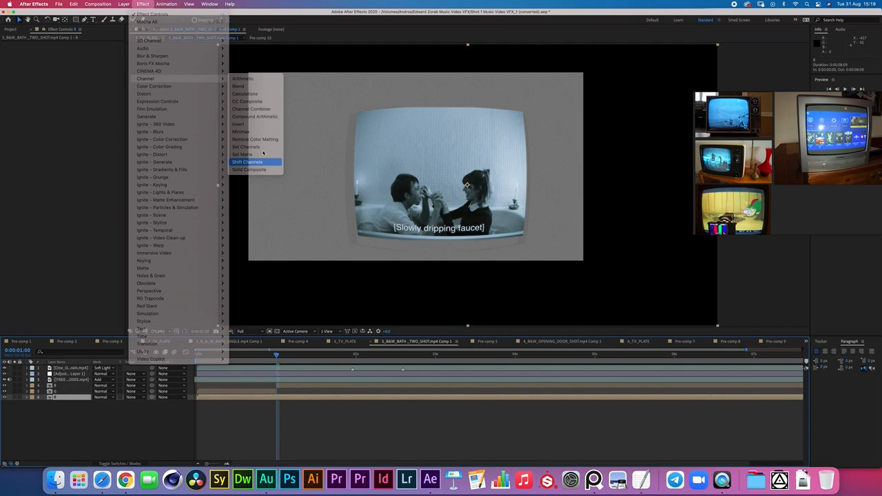
Apply Shift Channels to the R copy with Take Green and Take Blue Full Off.
{"action": "left_click", "coordinate": [248, 162]}
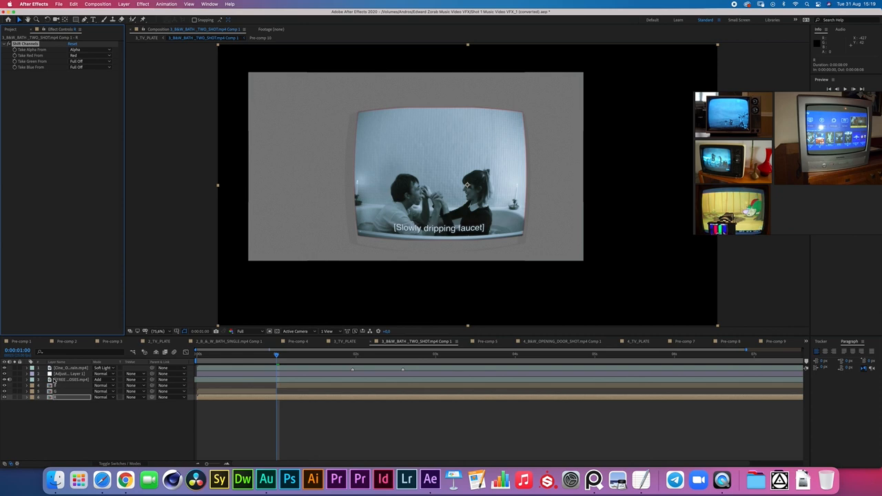
{"action": "left_click", "coordinate": [90, 61]}
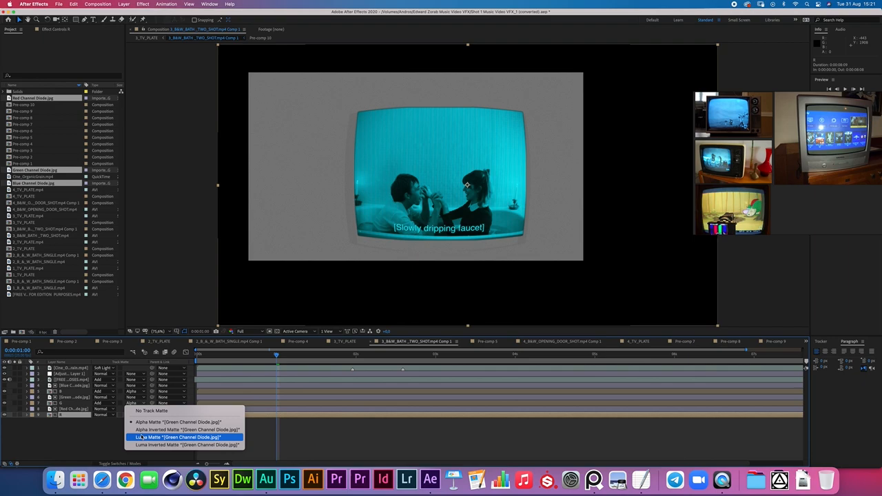
Use the green diode image as a luma matte, then select the blue diode layer.
{"action": "left_click", "coordinate": [178, 437]}
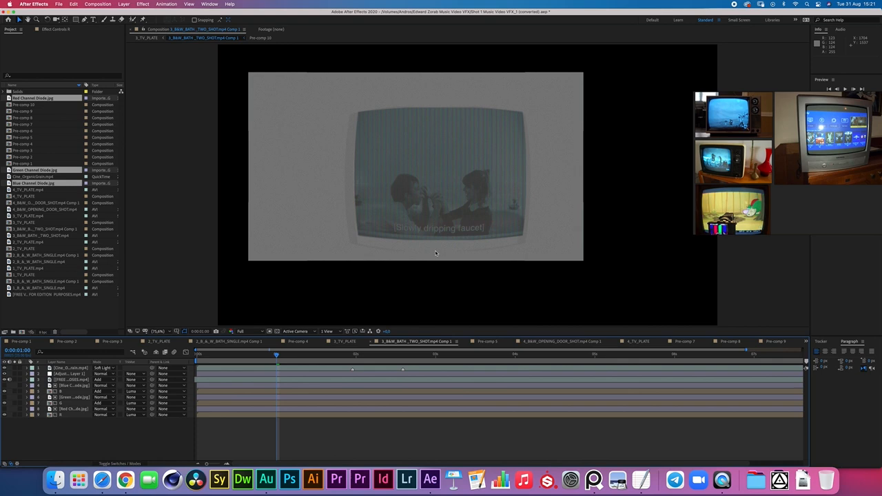
{"action": "mouse_move", "coordinate": [416, 245]}
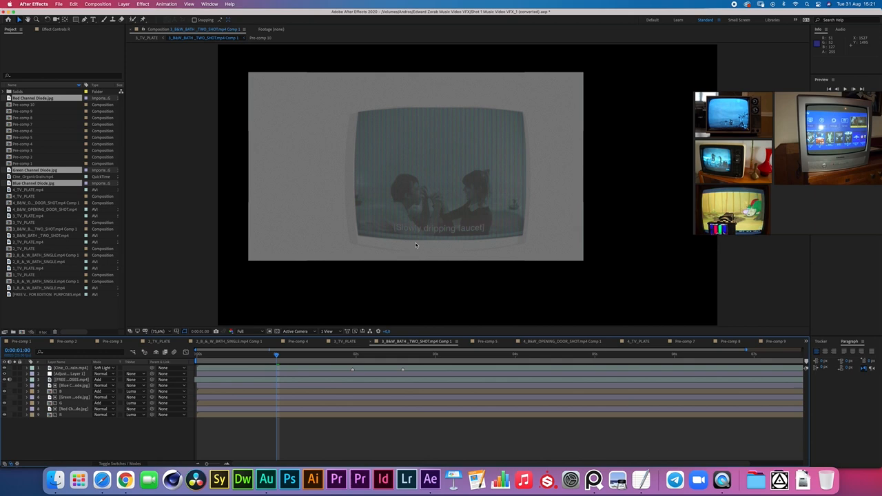
{"action": "left_click", "coordinate": [73, 385]}
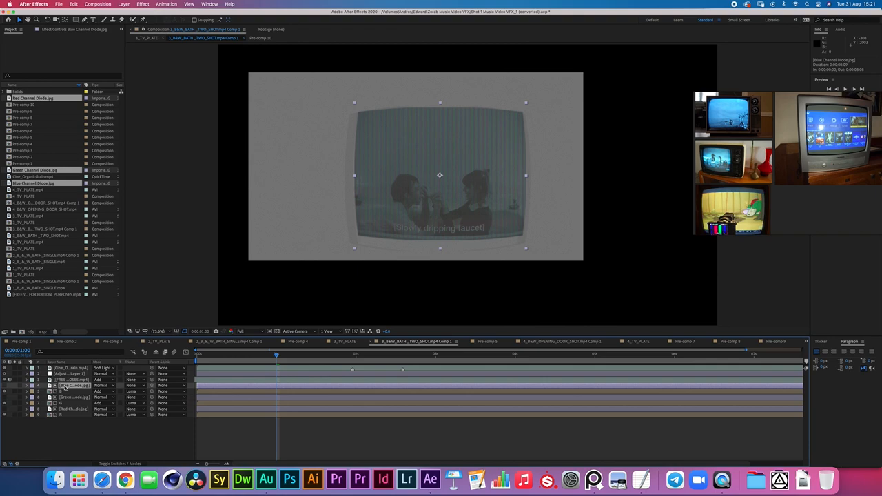